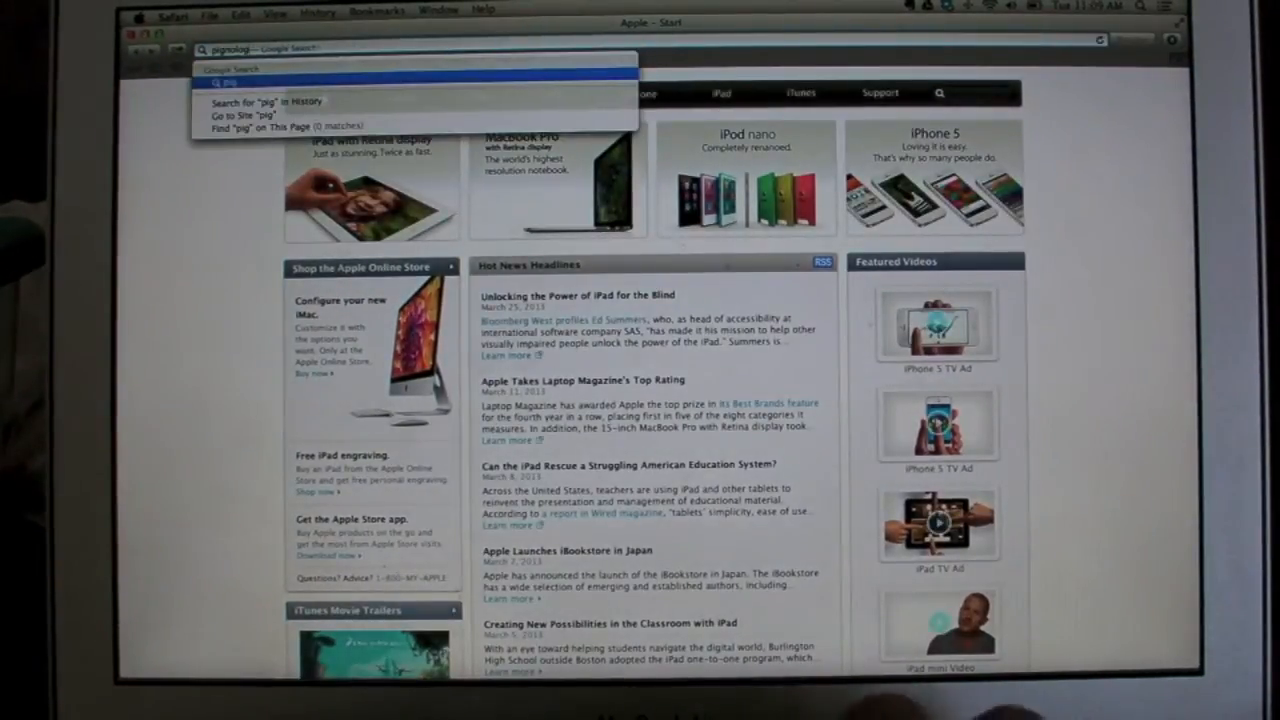
Load pignology.net/pigremote/s to show the PigRemote software download page in Safari.
text(pignology.net/pigremote/s)
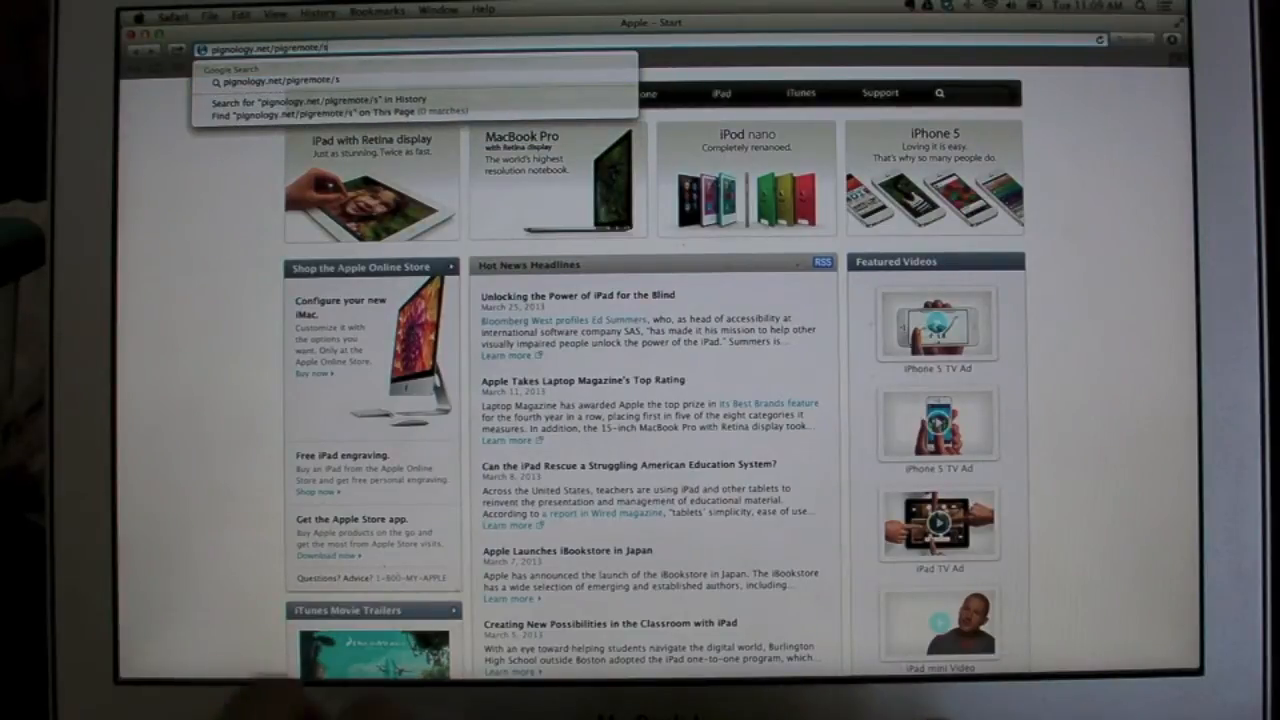
key(Return)
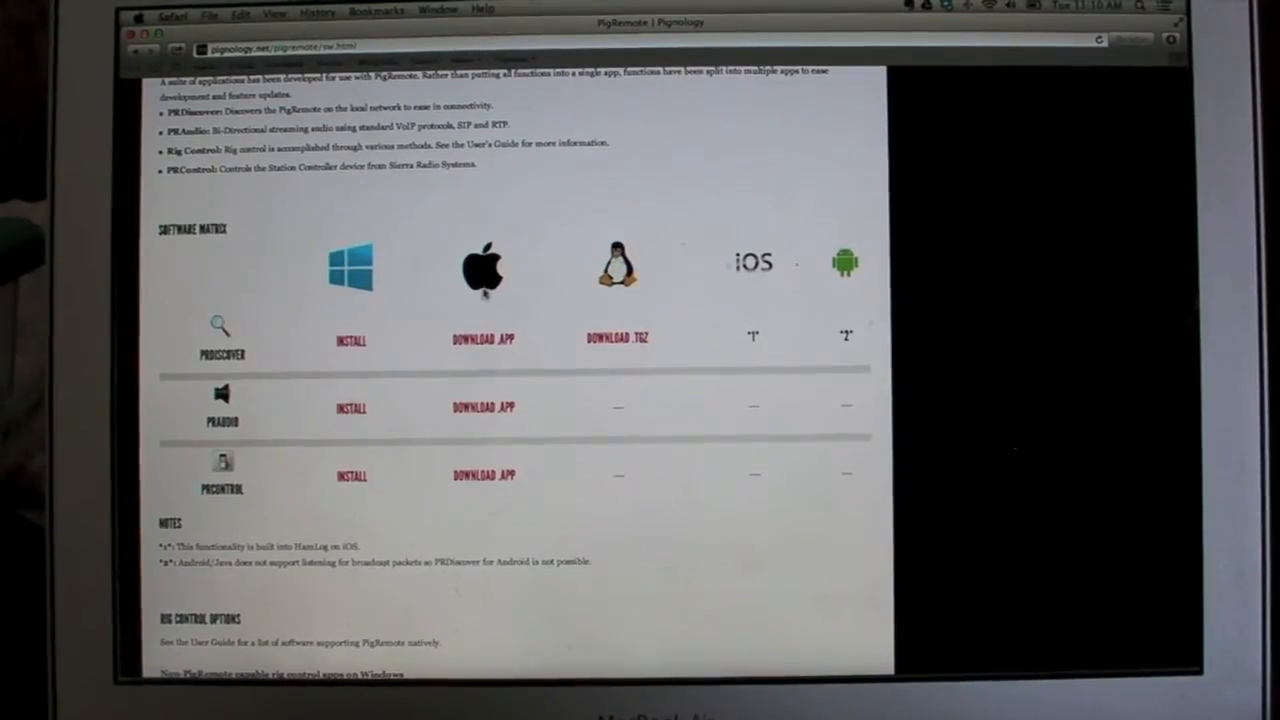
mouse_move(770, 348)
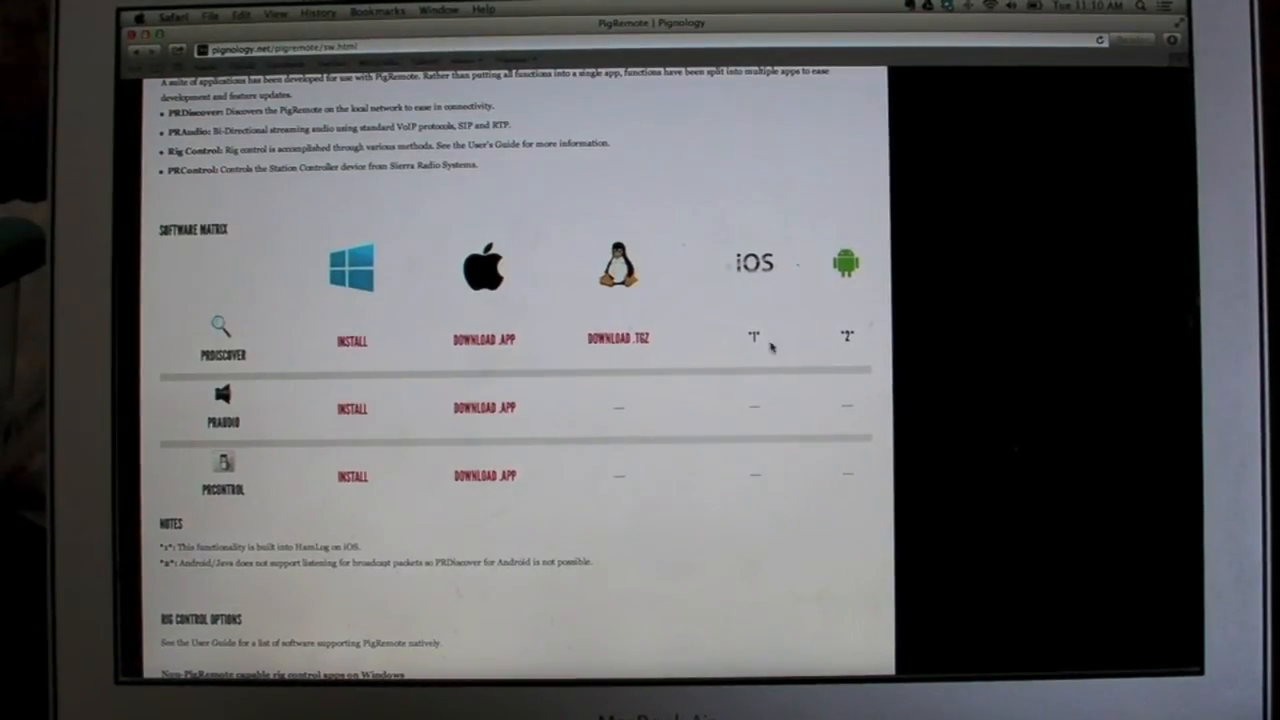
mouse_move(750, 446)
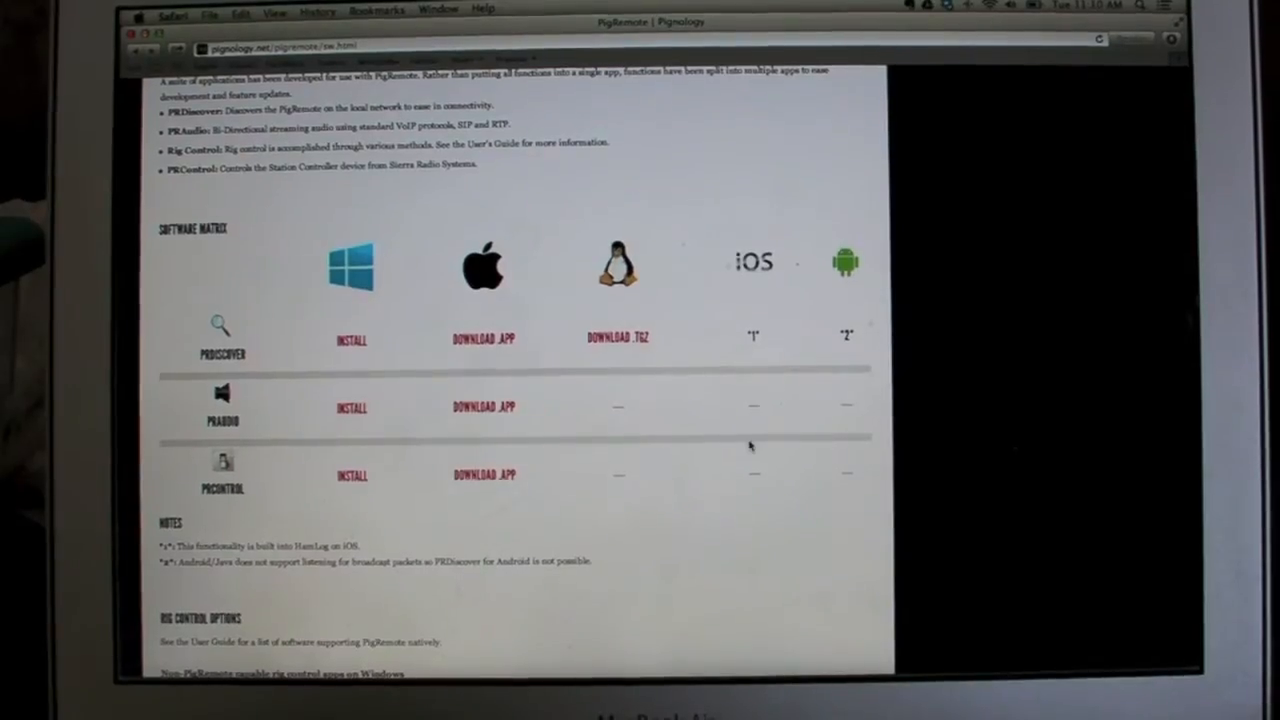
mouse_move(770, 396)
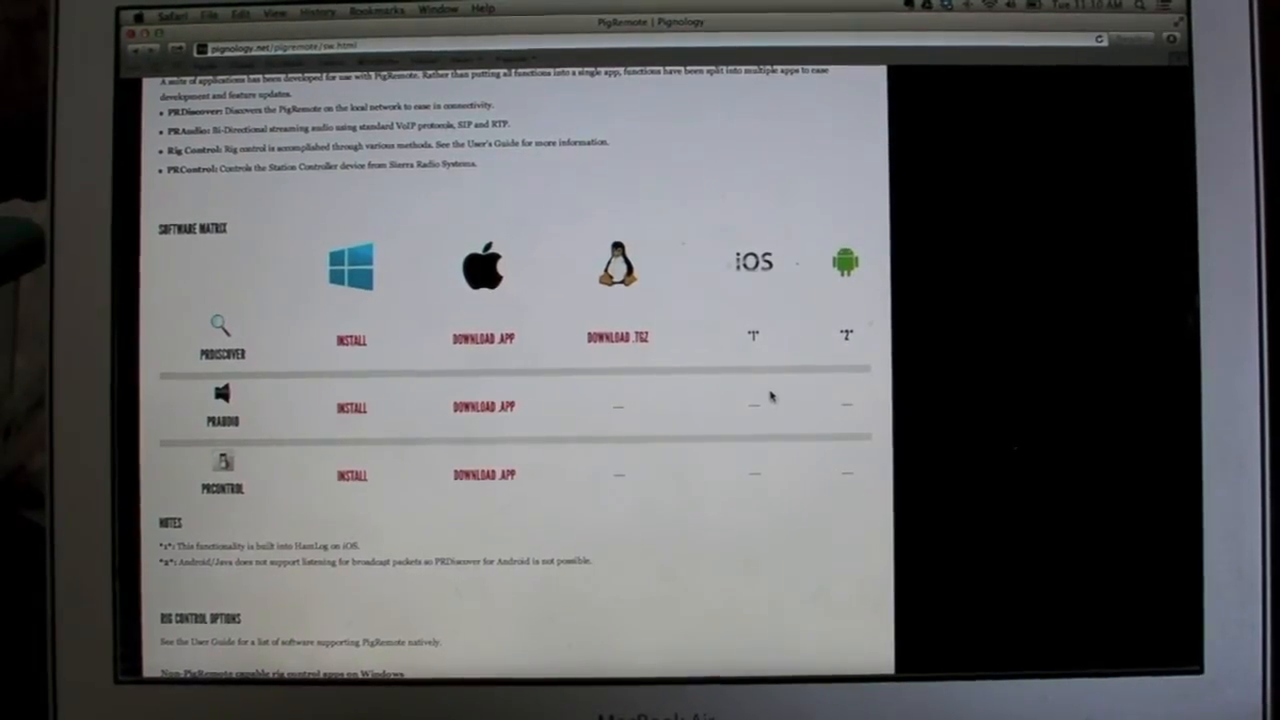
mouse_move(604, 374)
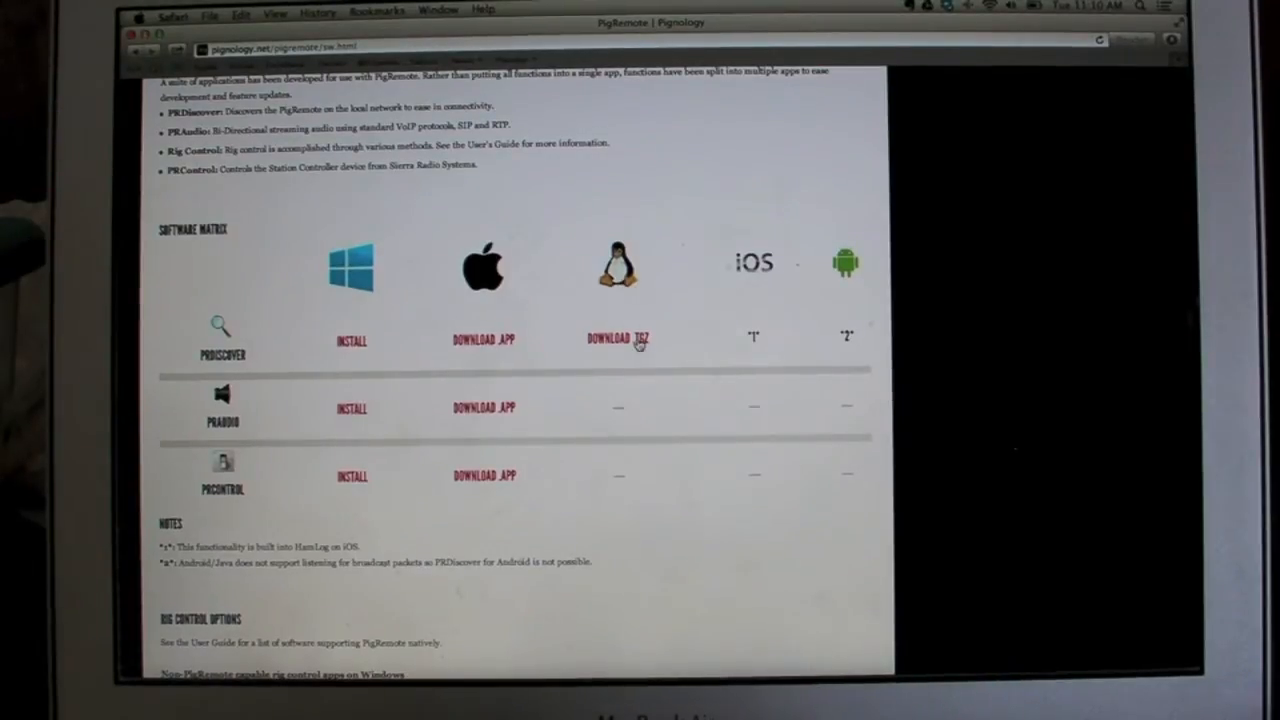
mouse_move(618, 404)
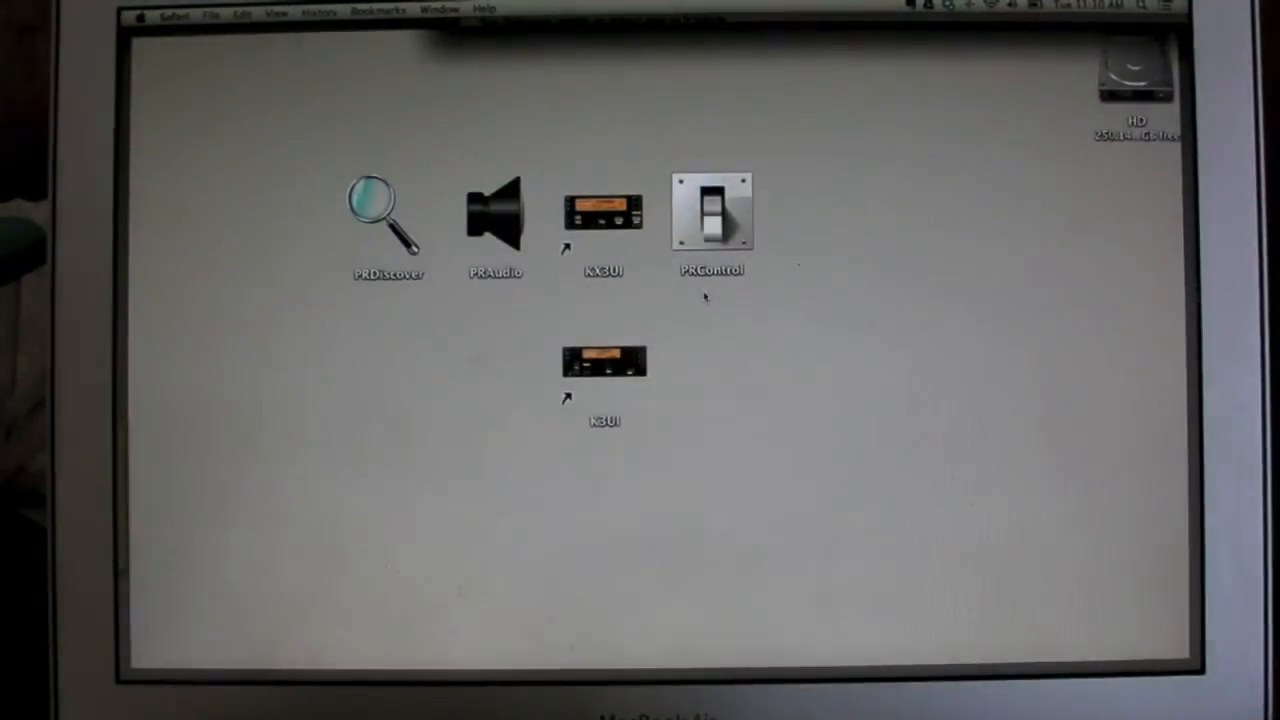
Leave the browser and launch PRDiscover to find the PigRemote at 10.1.1.67.
click(496, 216)
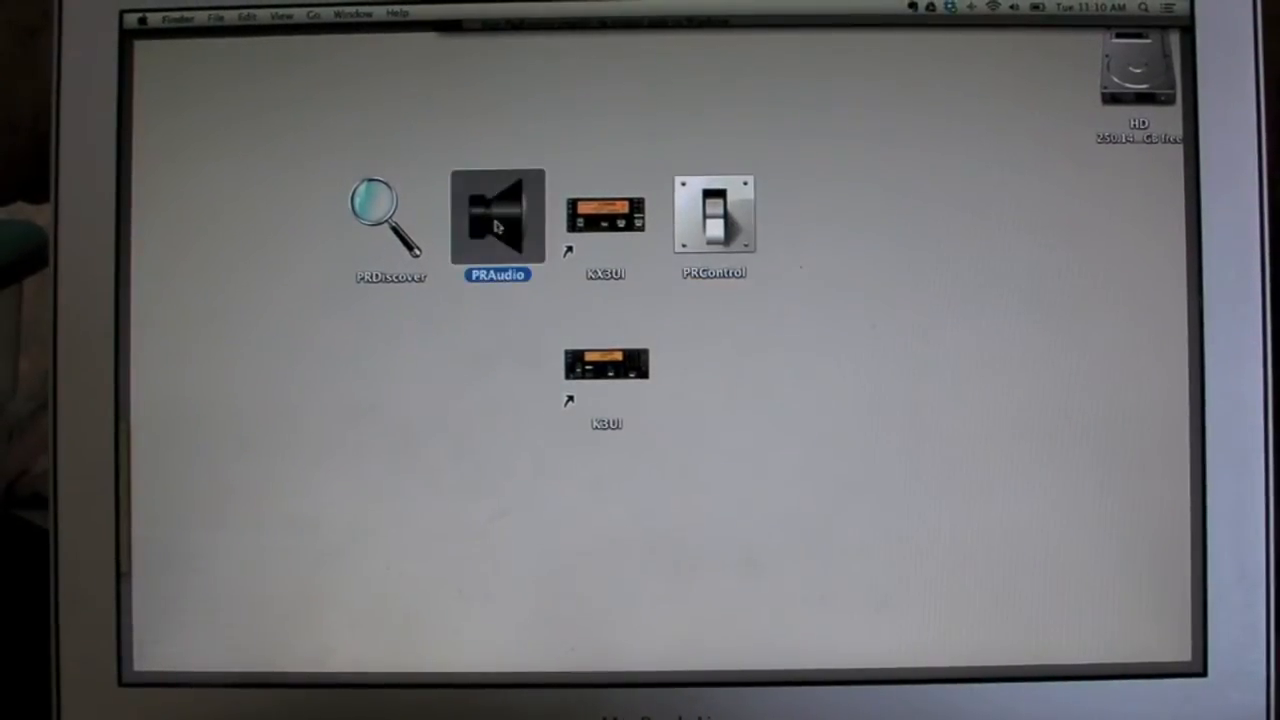
click(388, 218)
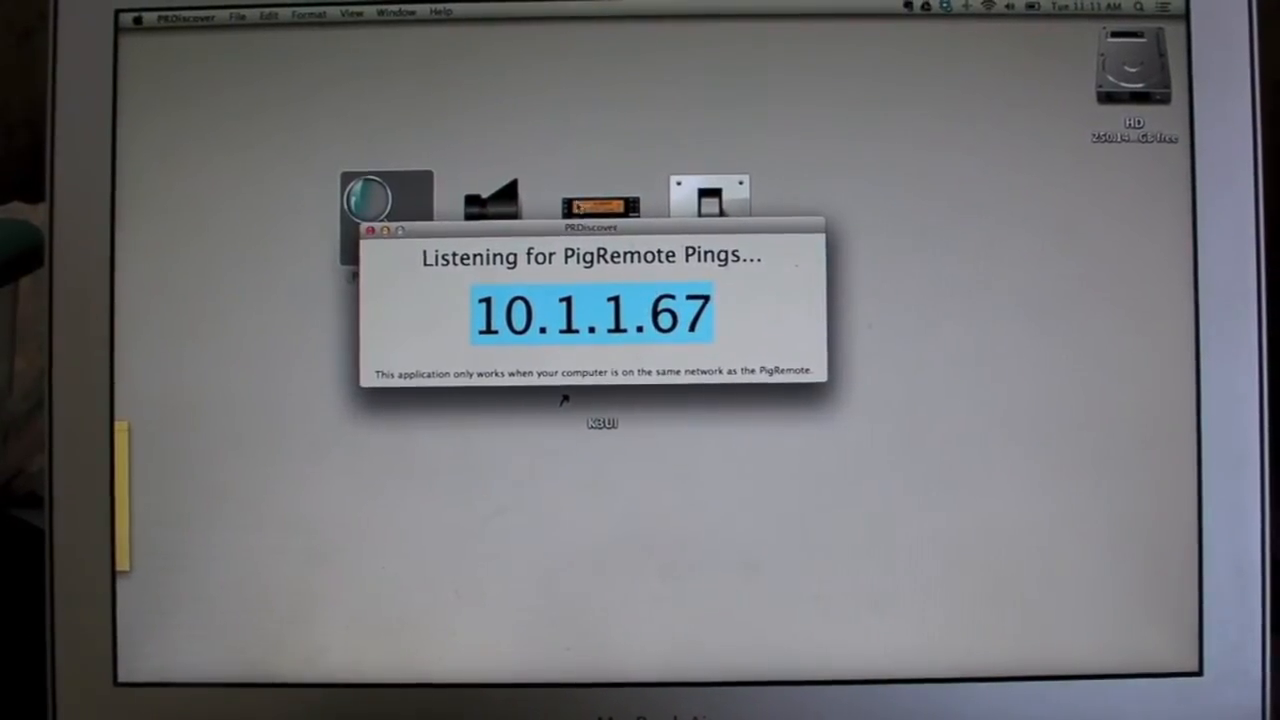
Launch PRAudio, discover the PigRemote at 10.1.1.67 and connect so the call is confirmed.
click(376, 230)
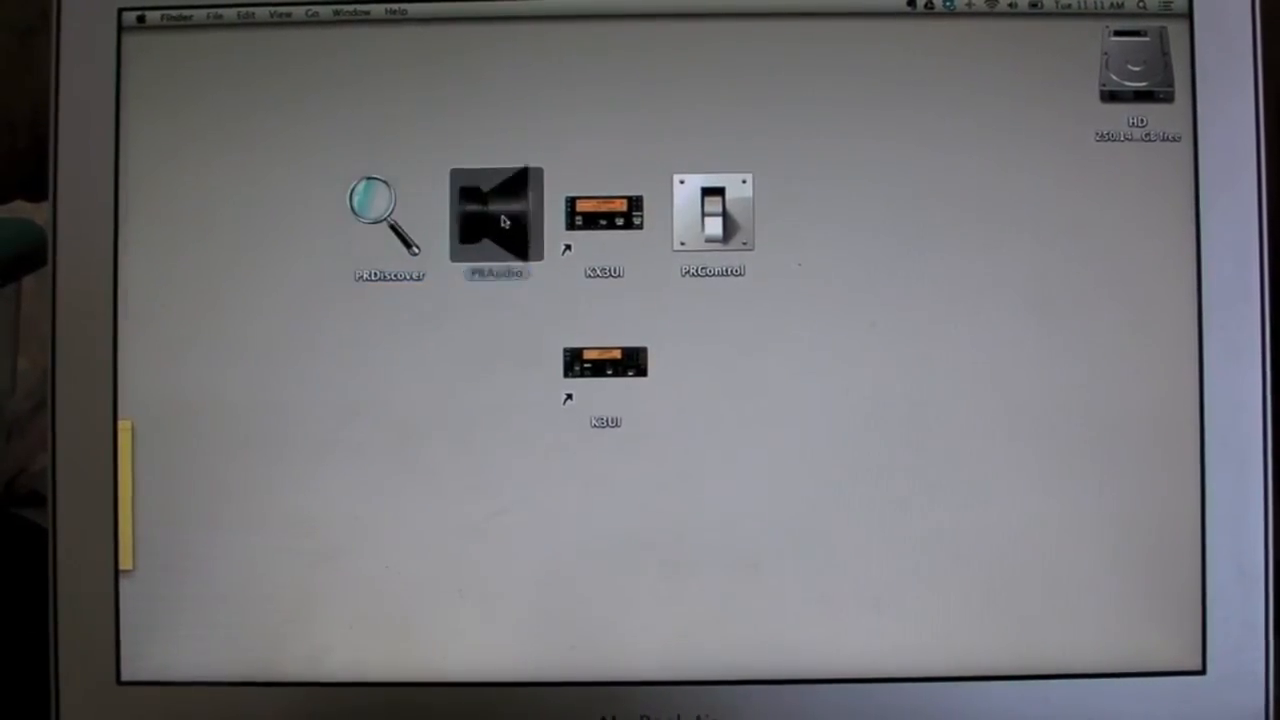
double_click(496, 216)
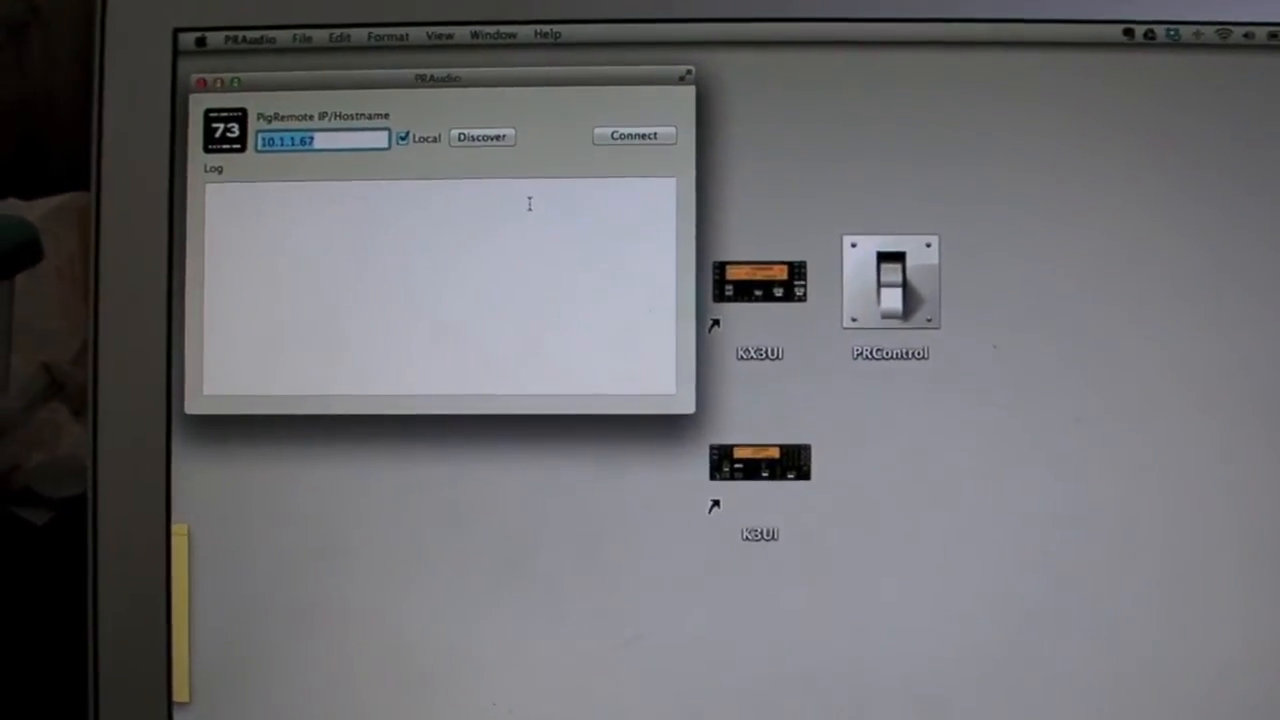
click(480, 136)
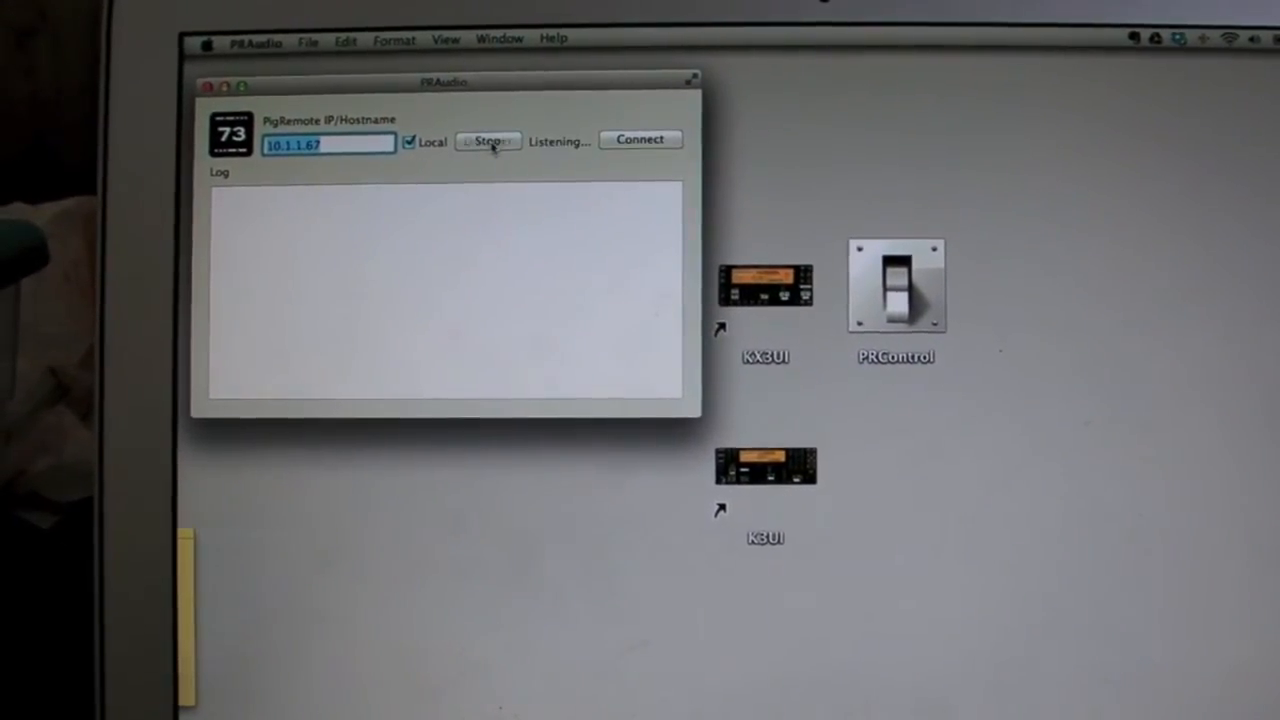
click(488, 140)
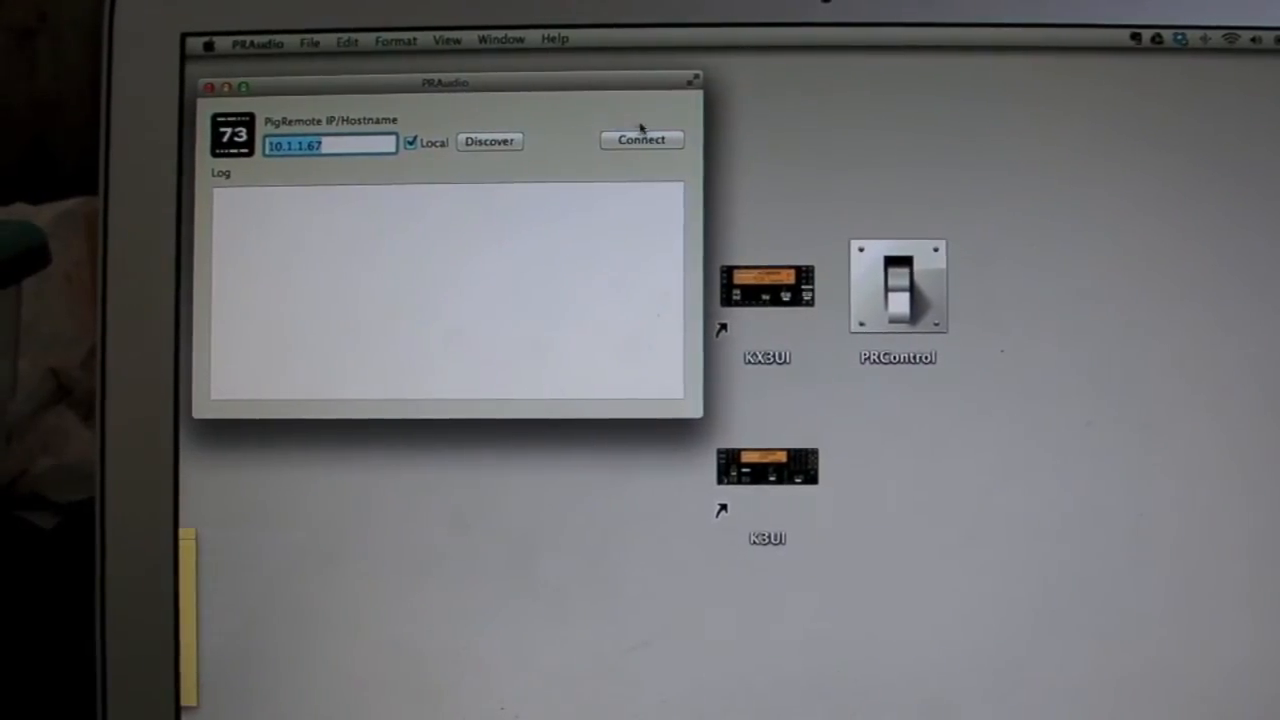
click(640, 140)
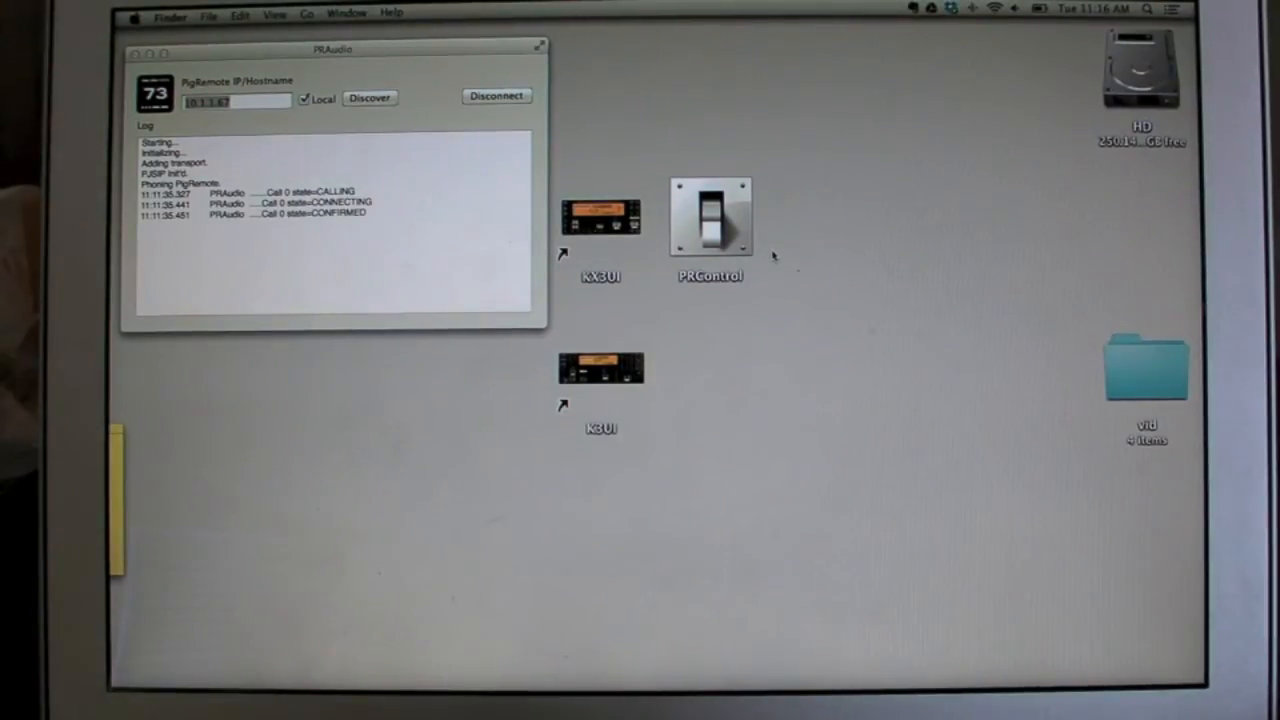
mouse_move(816, 396)
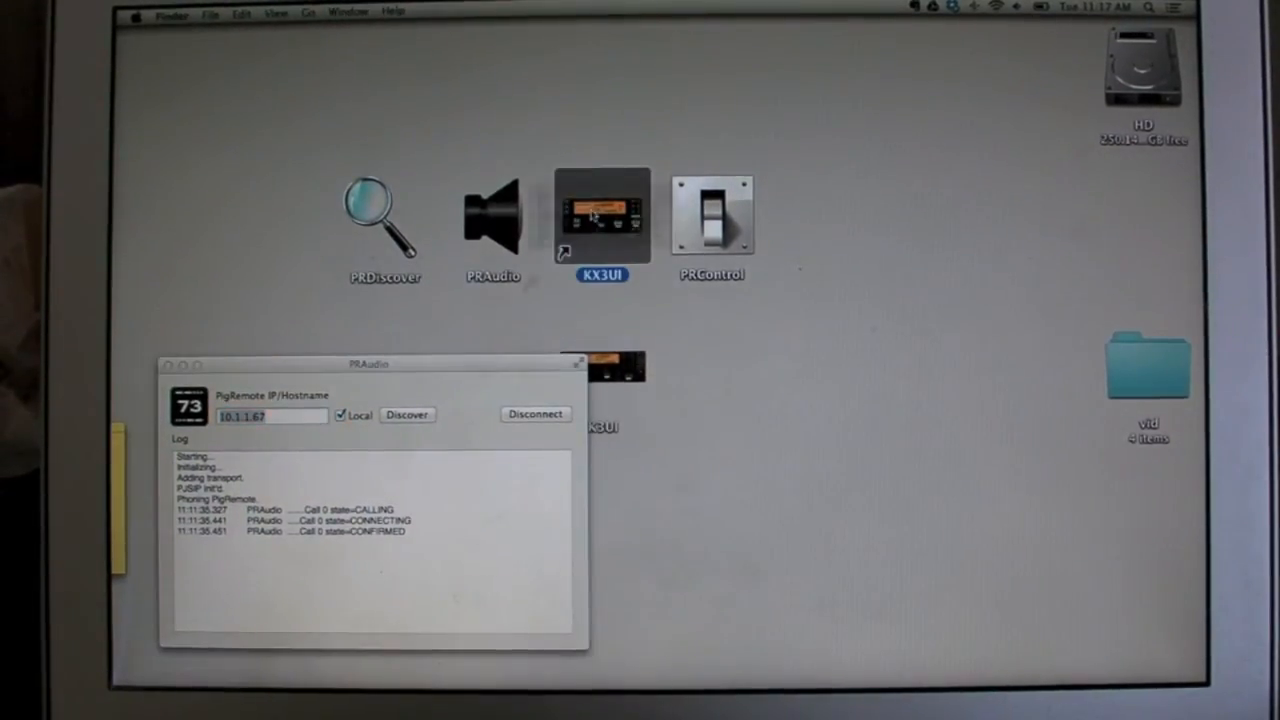
Launch KX3UI, clear the serial port error and start it over the pigtail at 38400 baud.
double_click(600, 216)
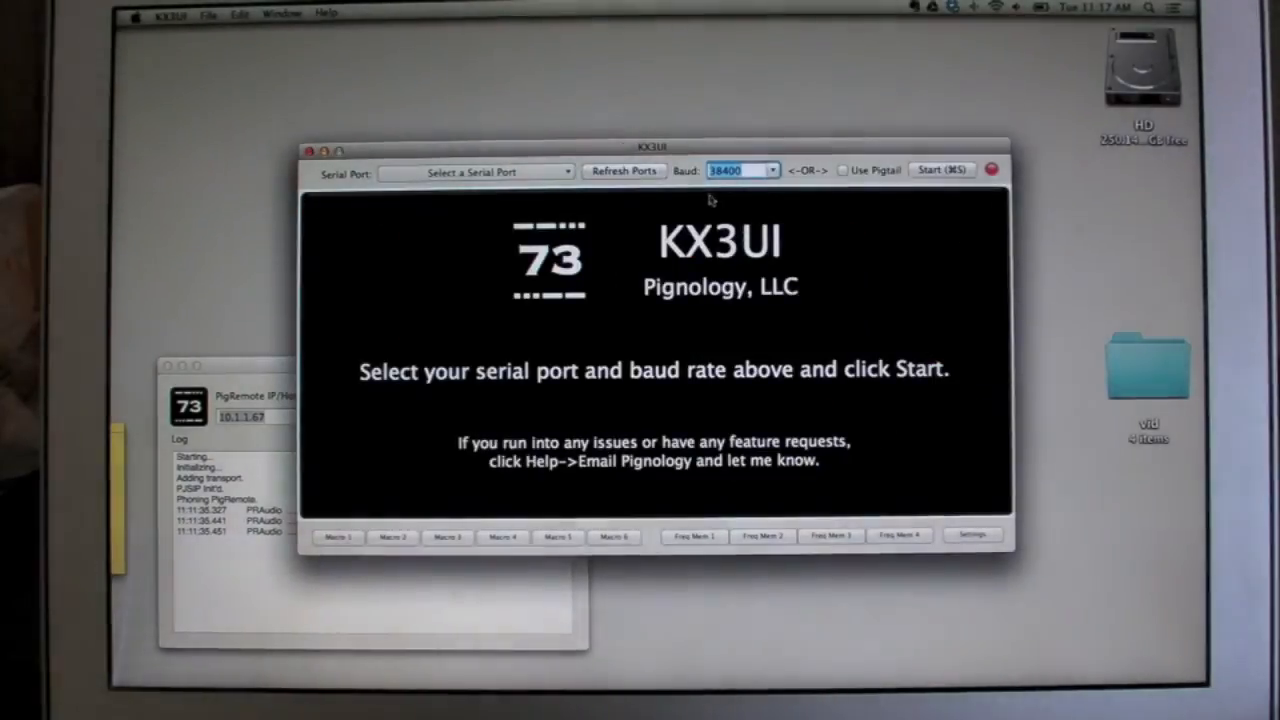
click(972, 534)
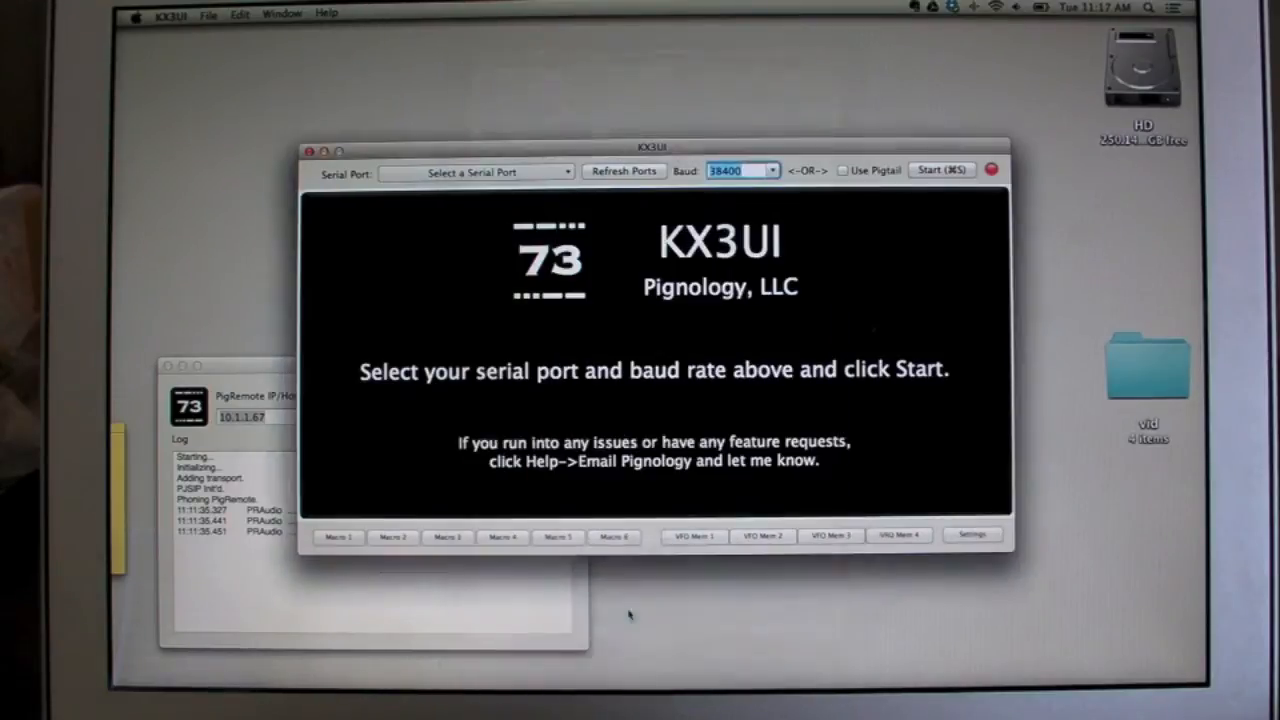
click(940, 170)
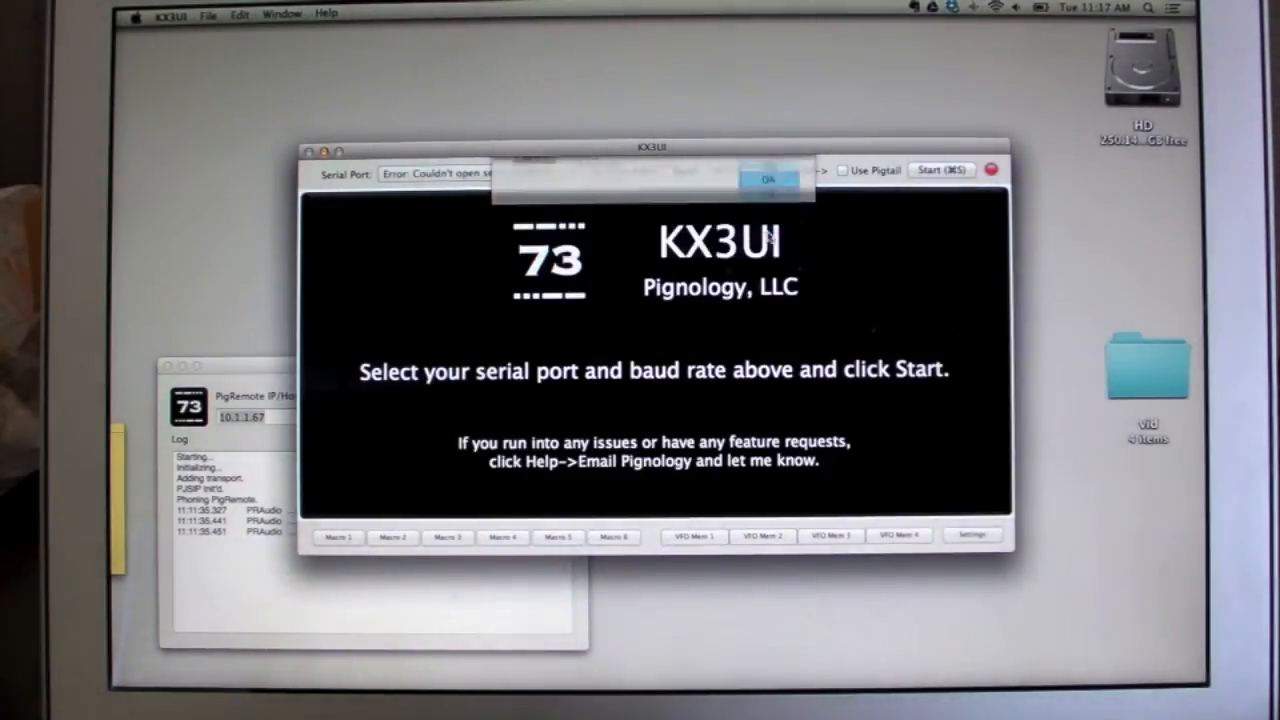
click(770, 180)
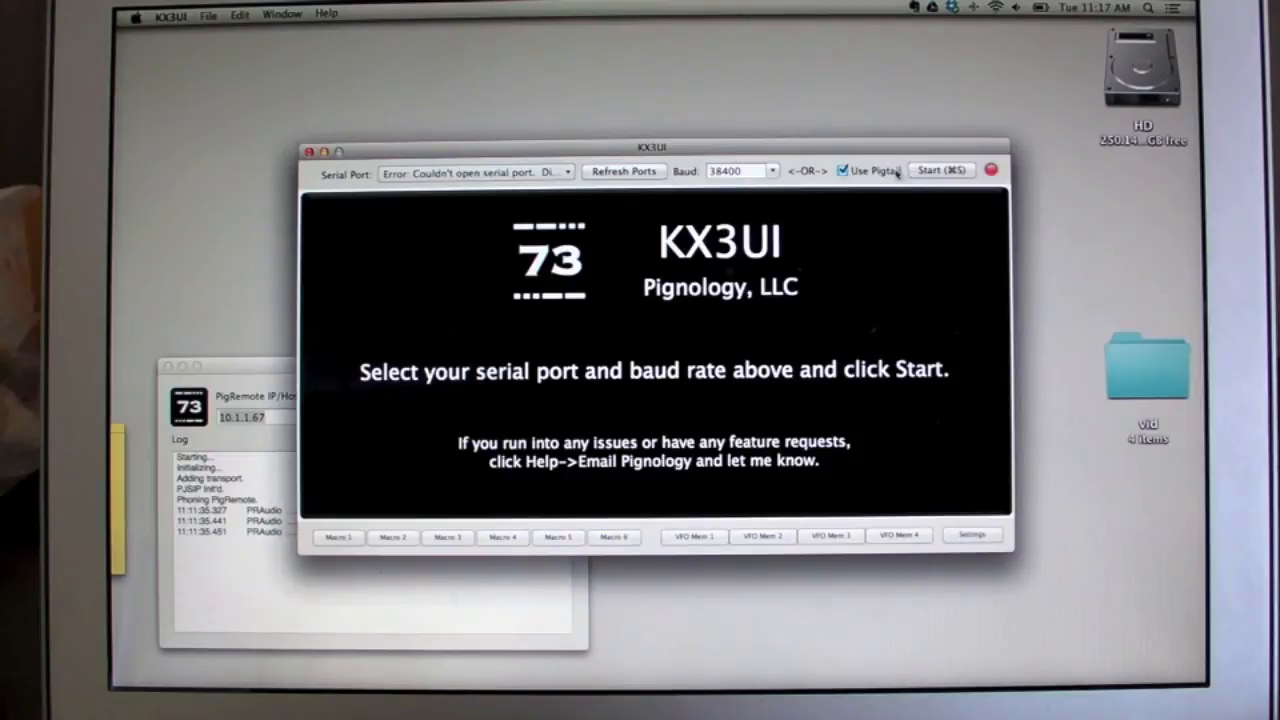
click(938, 170)
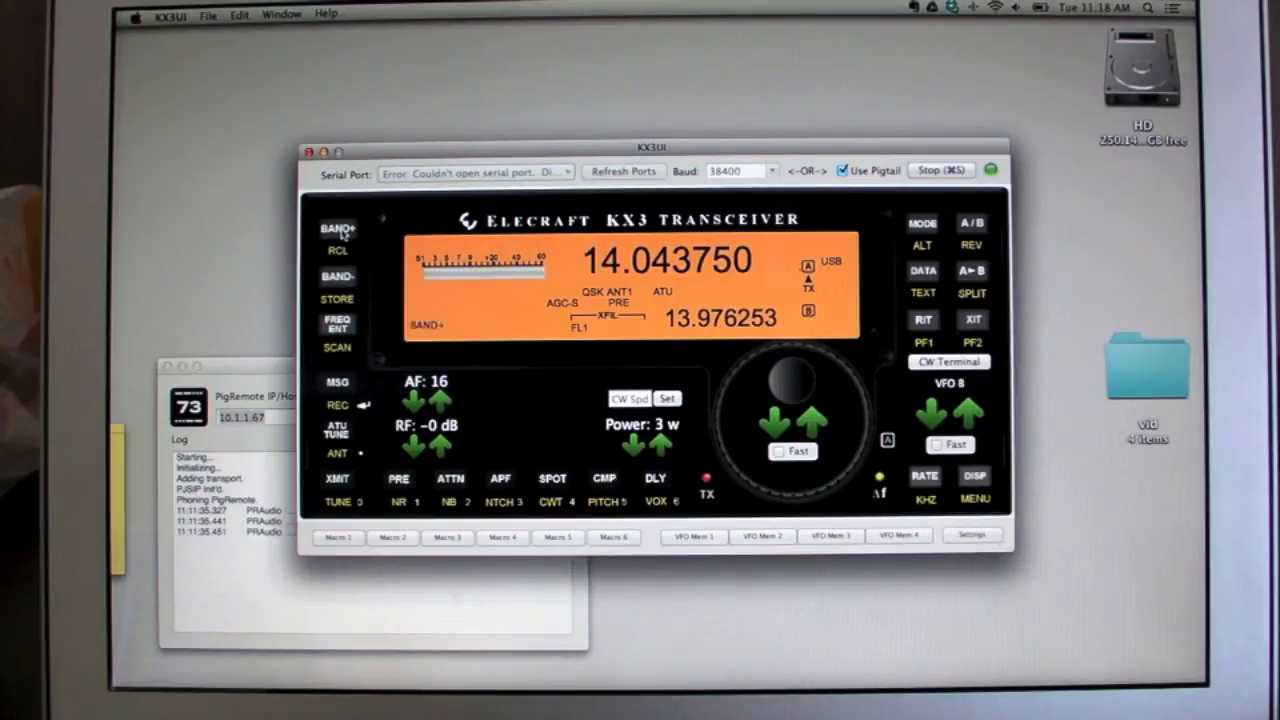
Dismiss the mode-not-CW error and bring up the Pigtail CW Terminal.
click(338, 228)
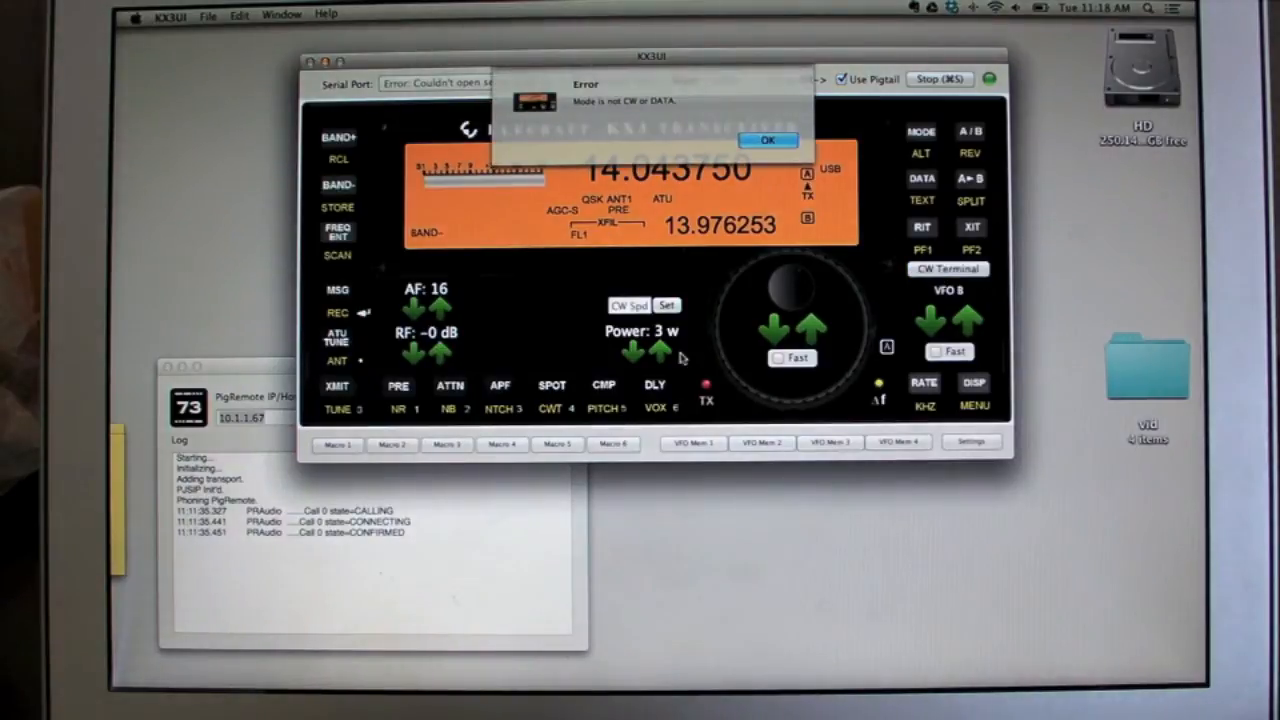
click(768, 140)
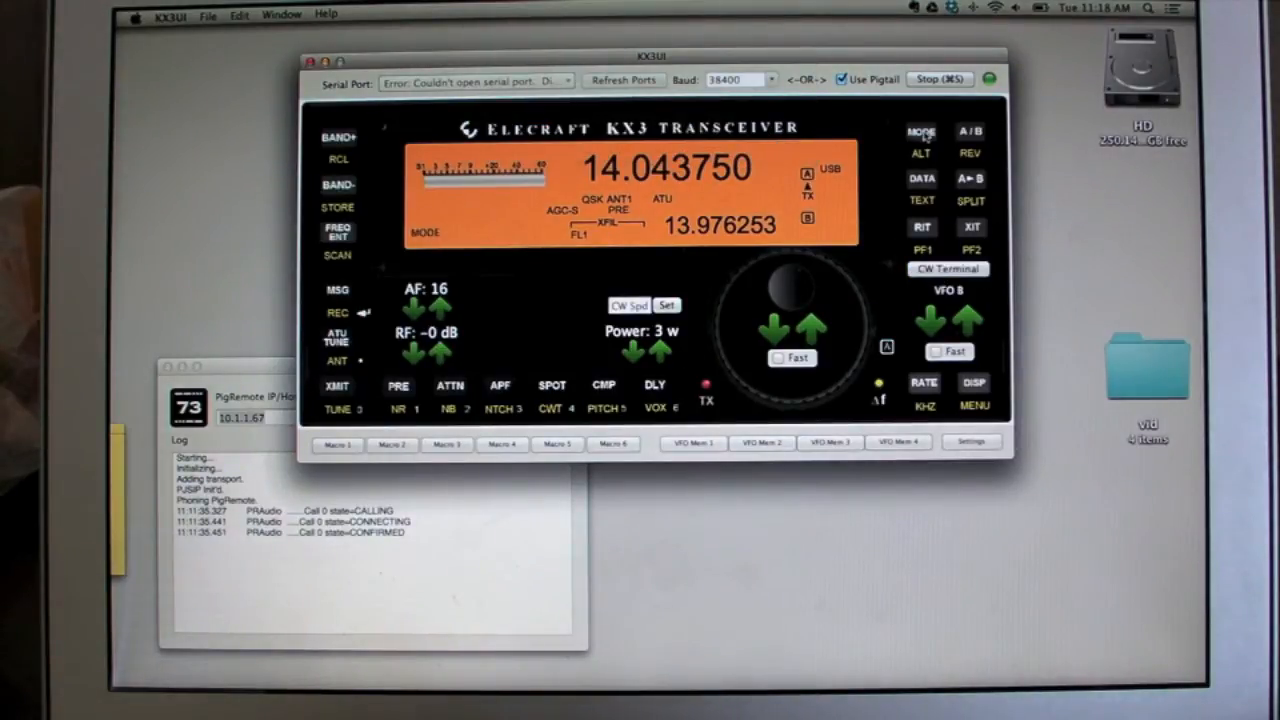
click(948, 268)
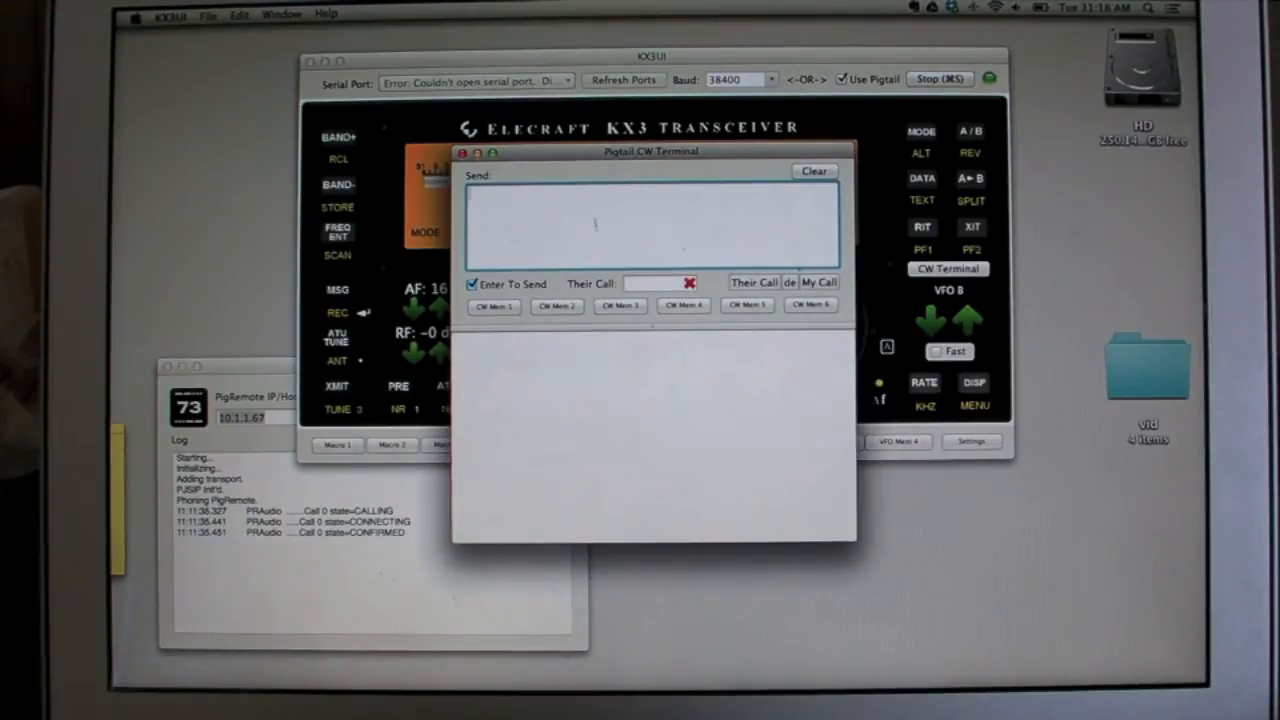
Send 'hello' as CW and close the terminal, leaving the KX3 in CW mode.
text(hello)
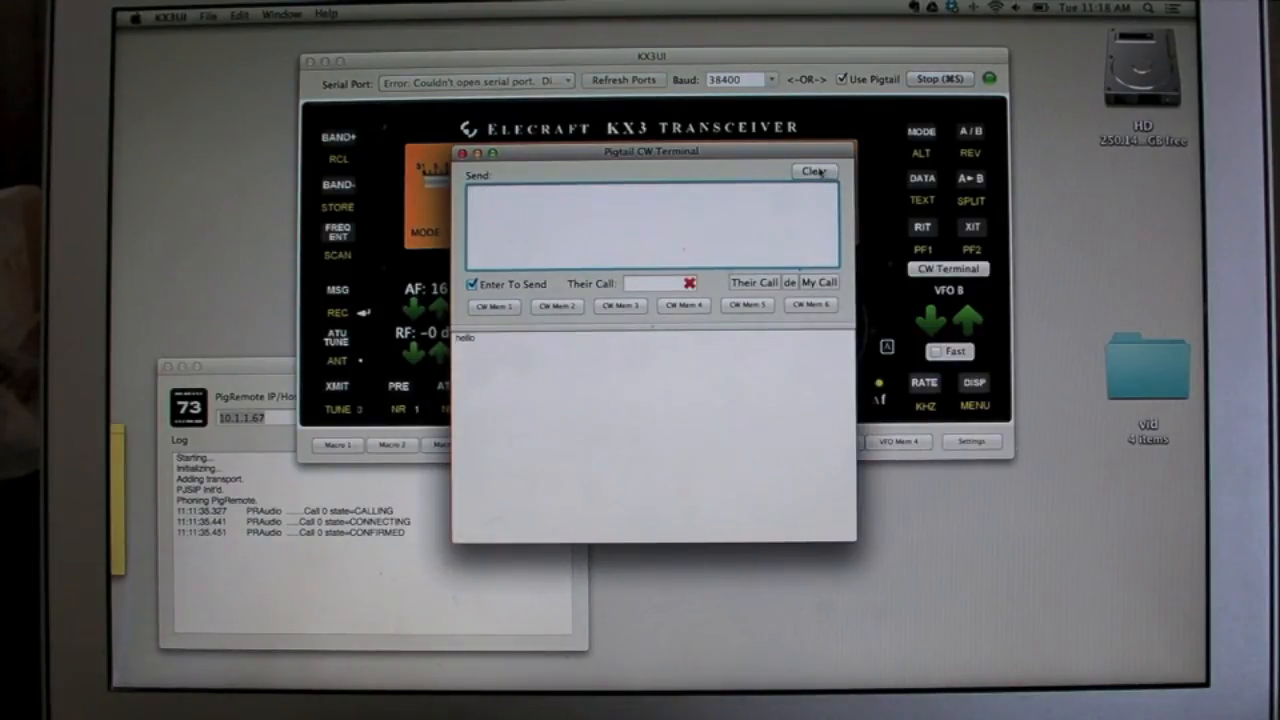
click(460, 152)
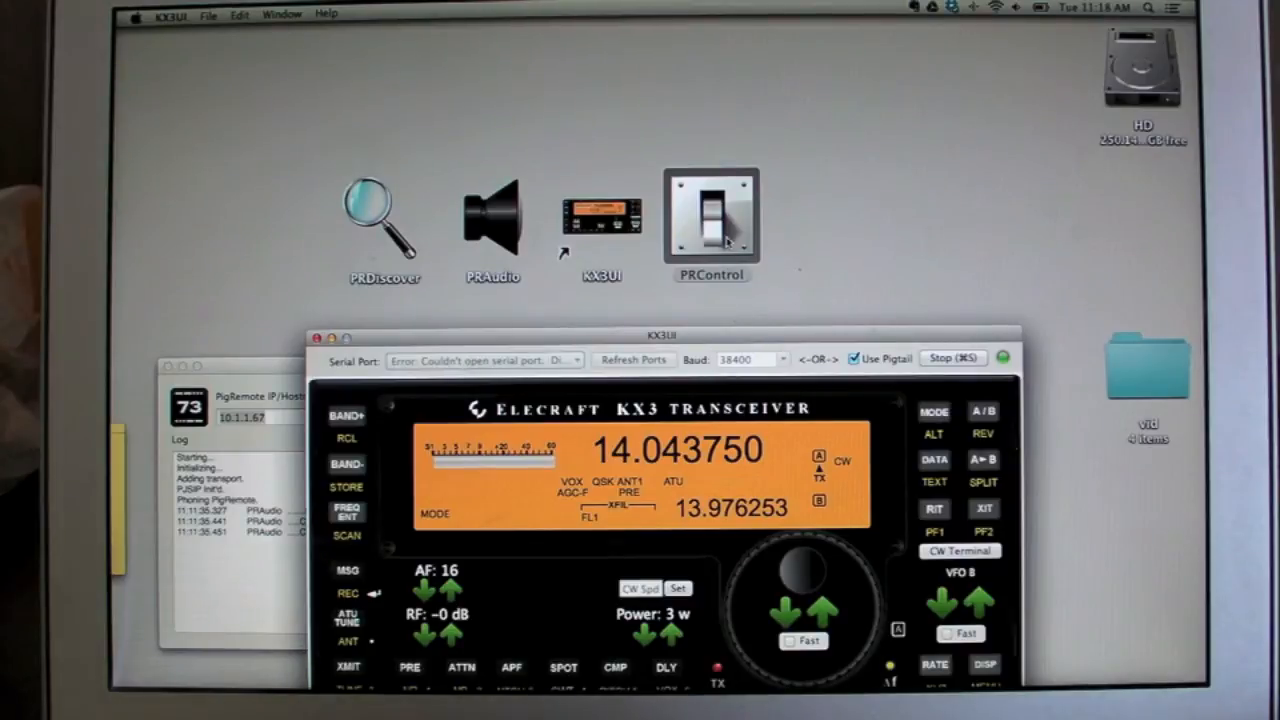
Launch PRControl and connect to the PigRemote at 10.1.1.67 for relay and power readouts.
double_click(712, 216)
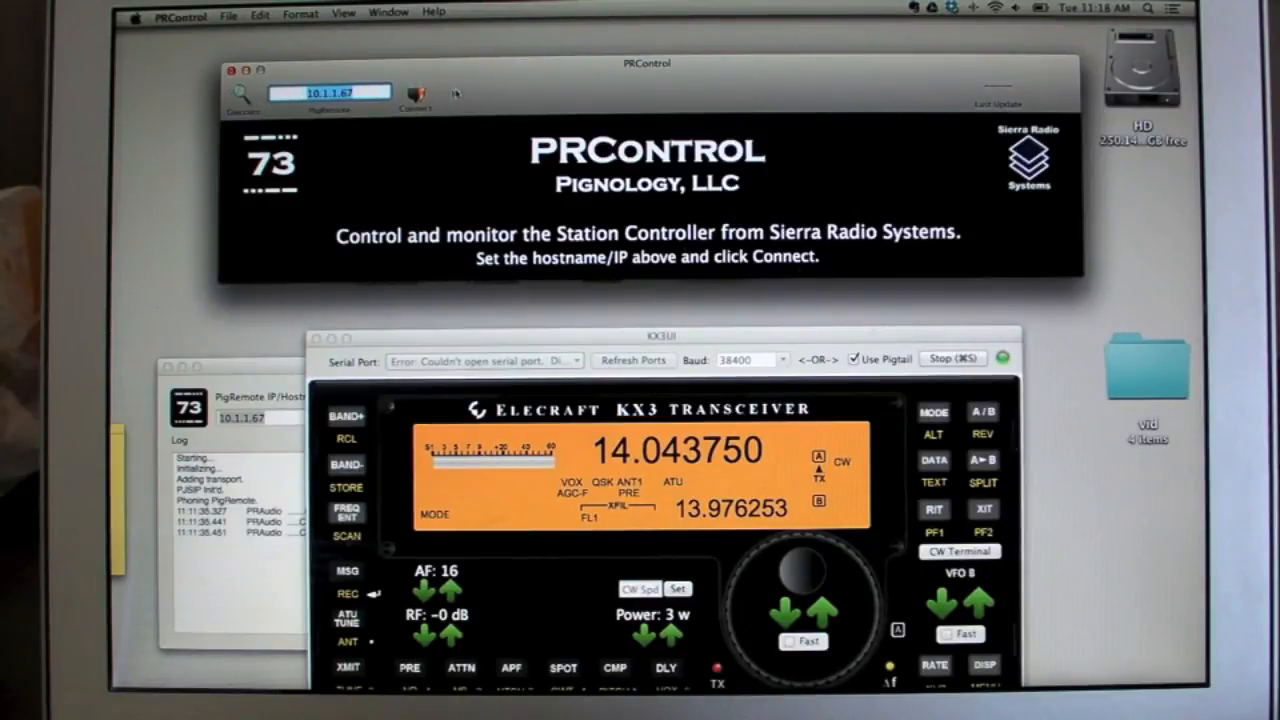
click(416, 96)
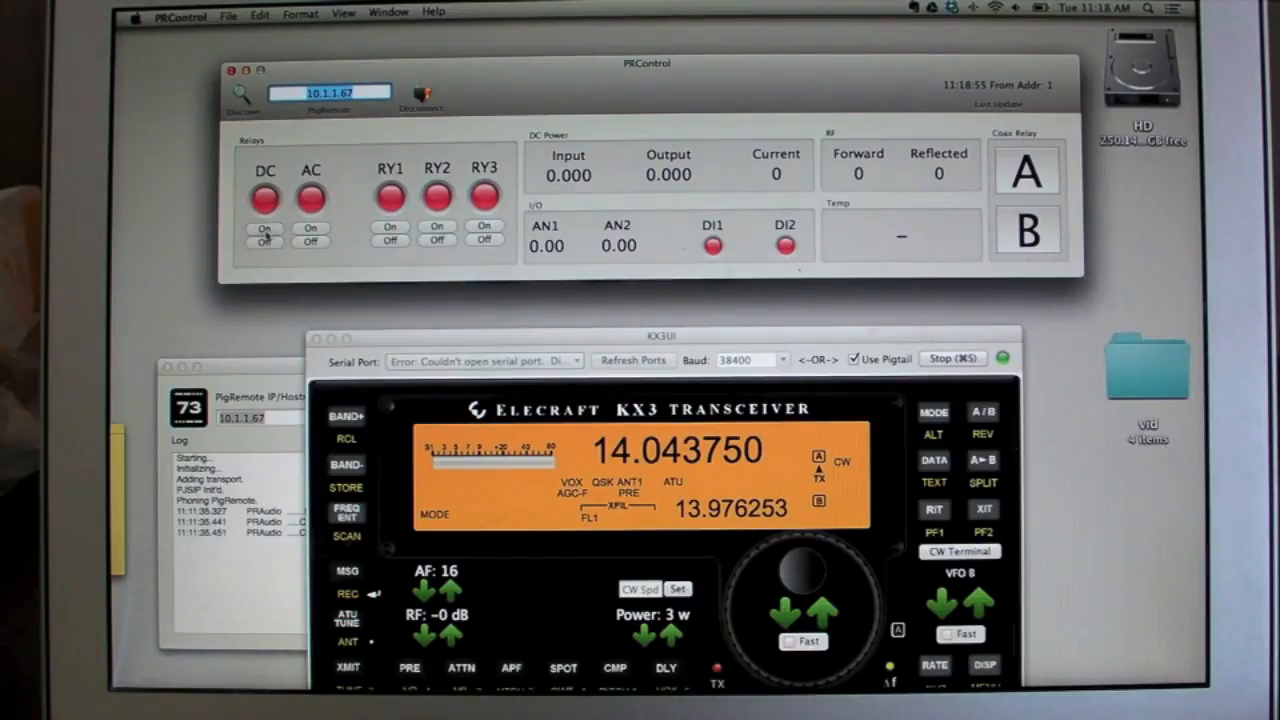
Switch on the DC relay in PRControl.
click(264, 228)
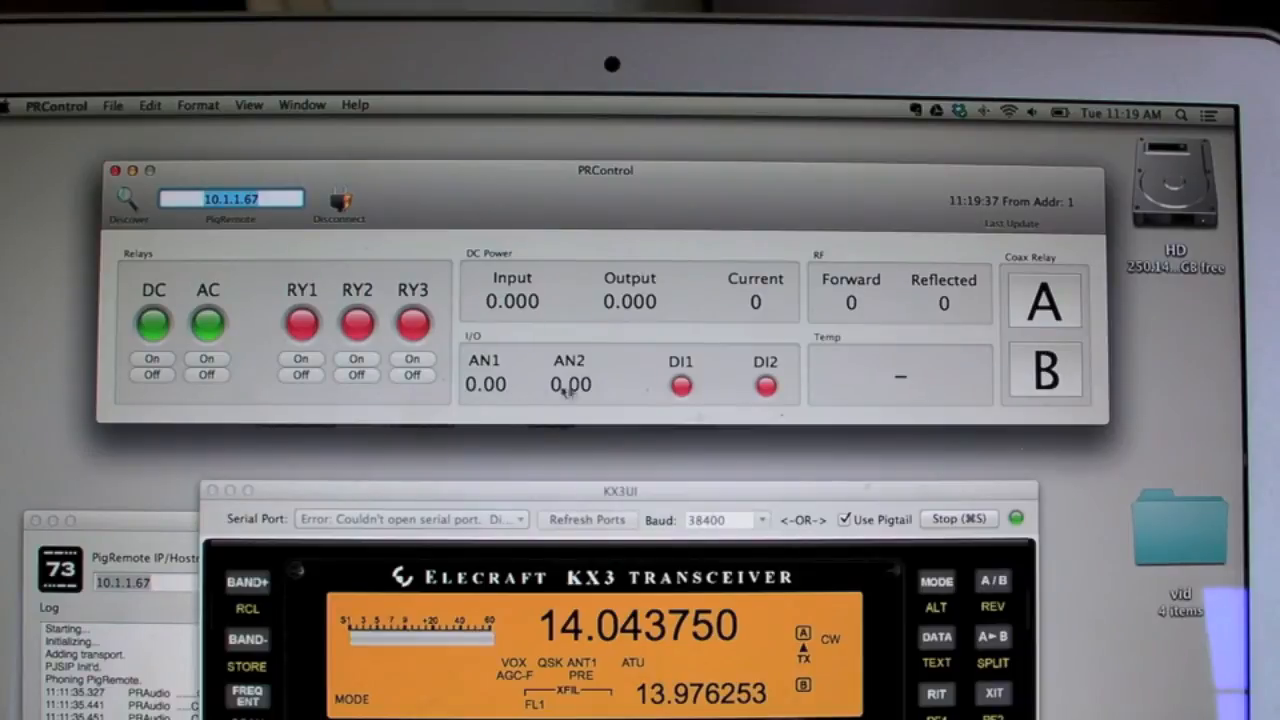
mouse_move(912, 324)
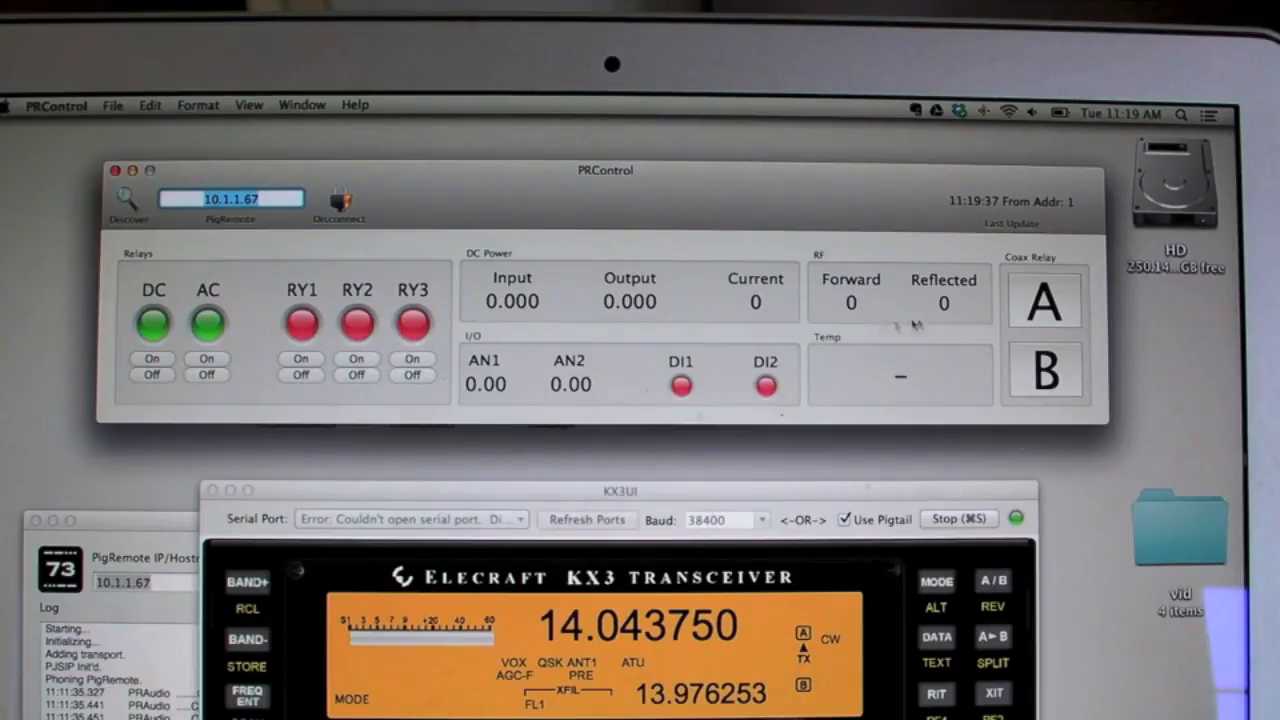
mouse_move(852, 300)
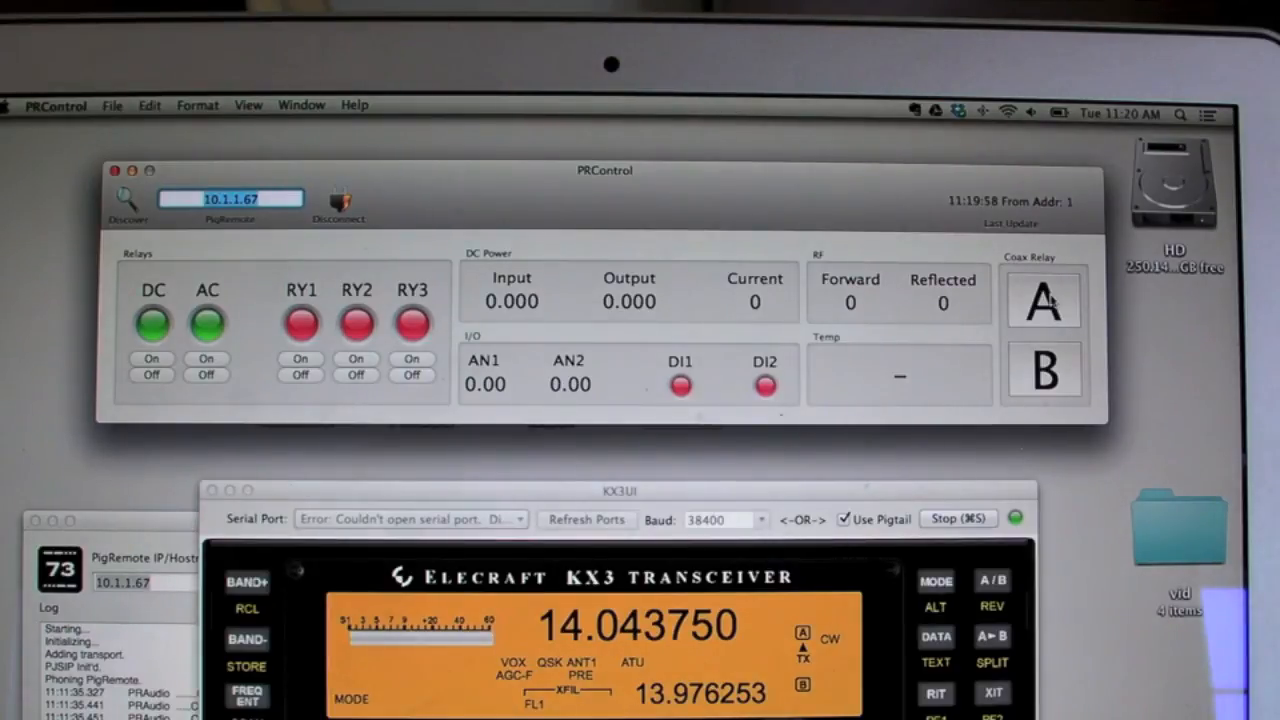
mouse_move(720, 290)
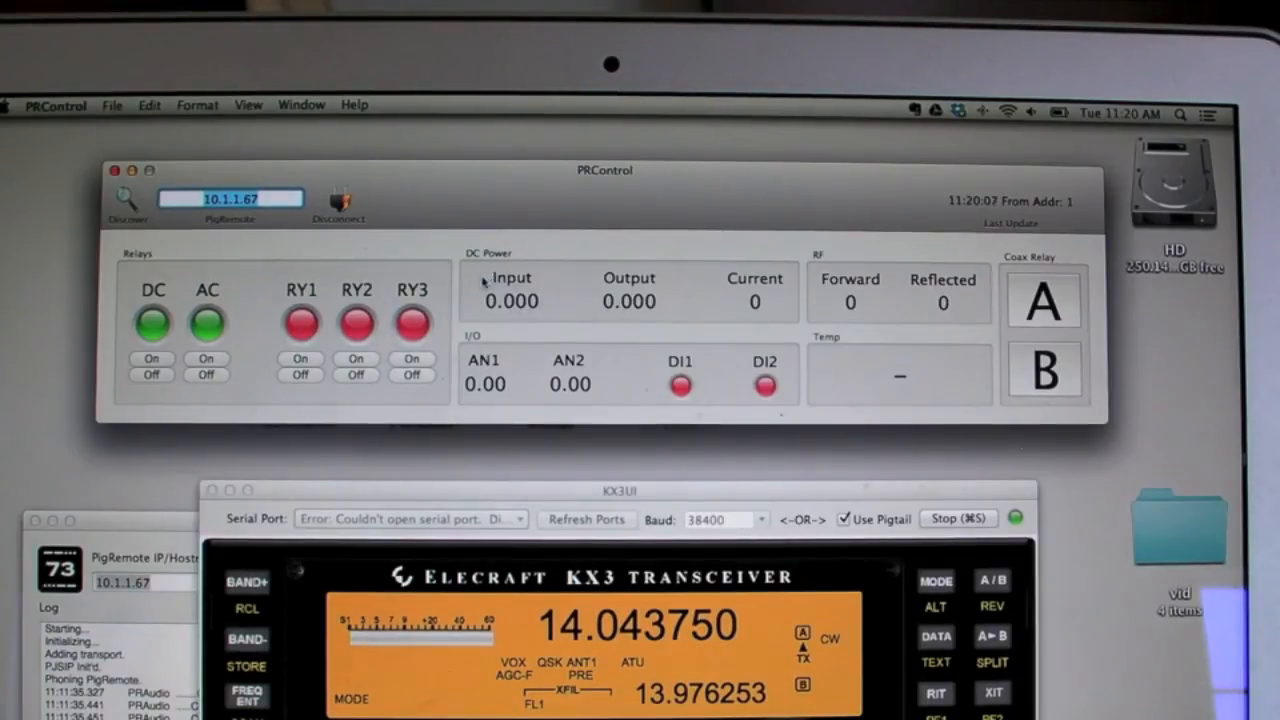
mouse_move(744, 316)
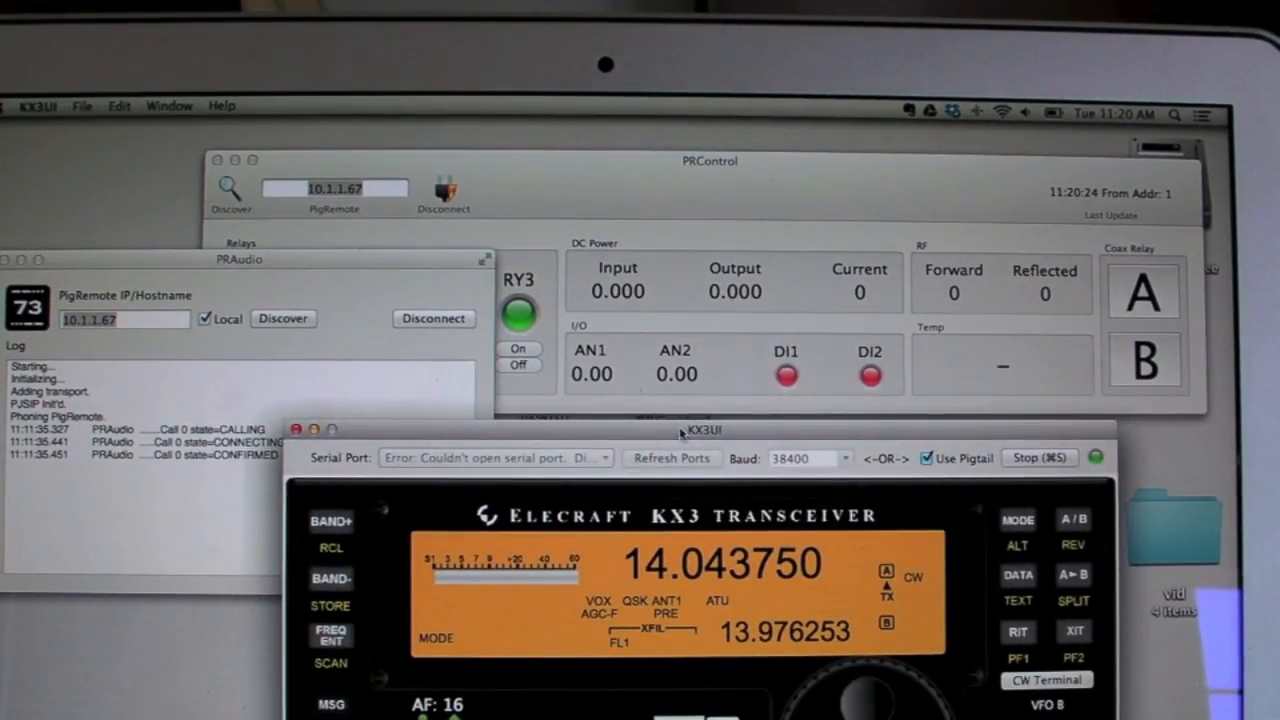
mouse_move(636, 430)
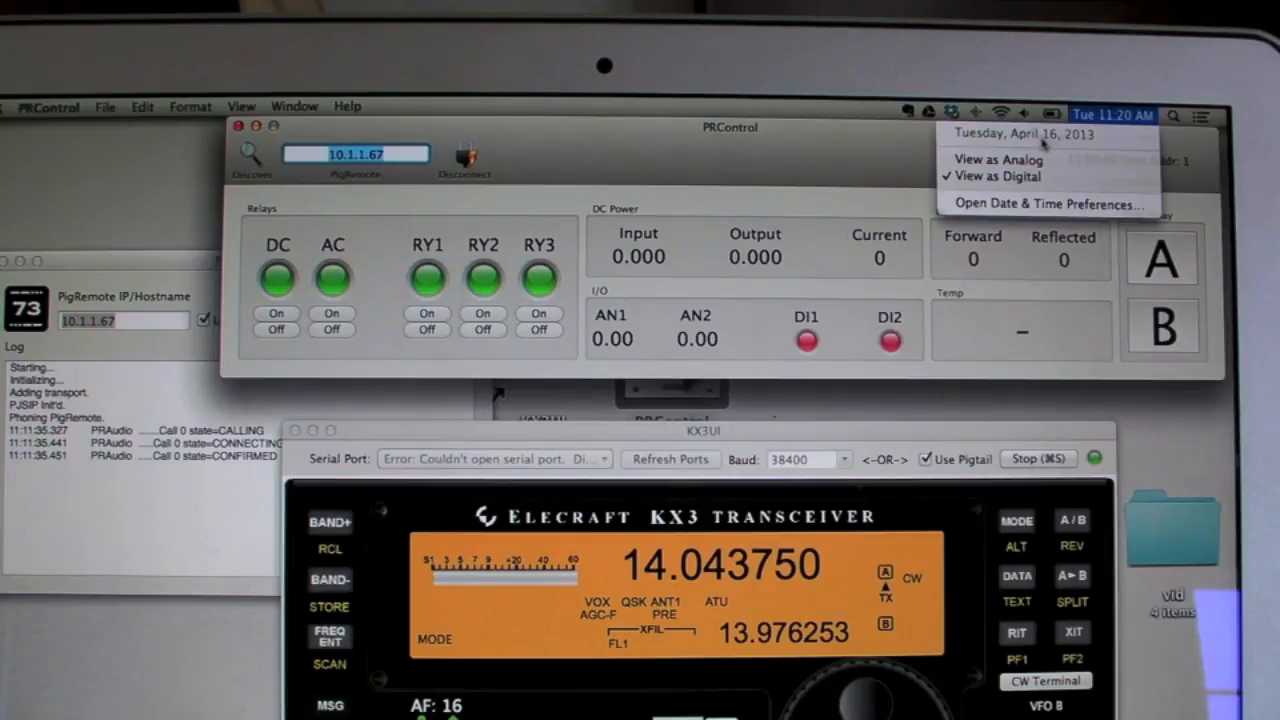
Close the menu bar date and time options after switching on RY1–RY3.
click(910, 156)
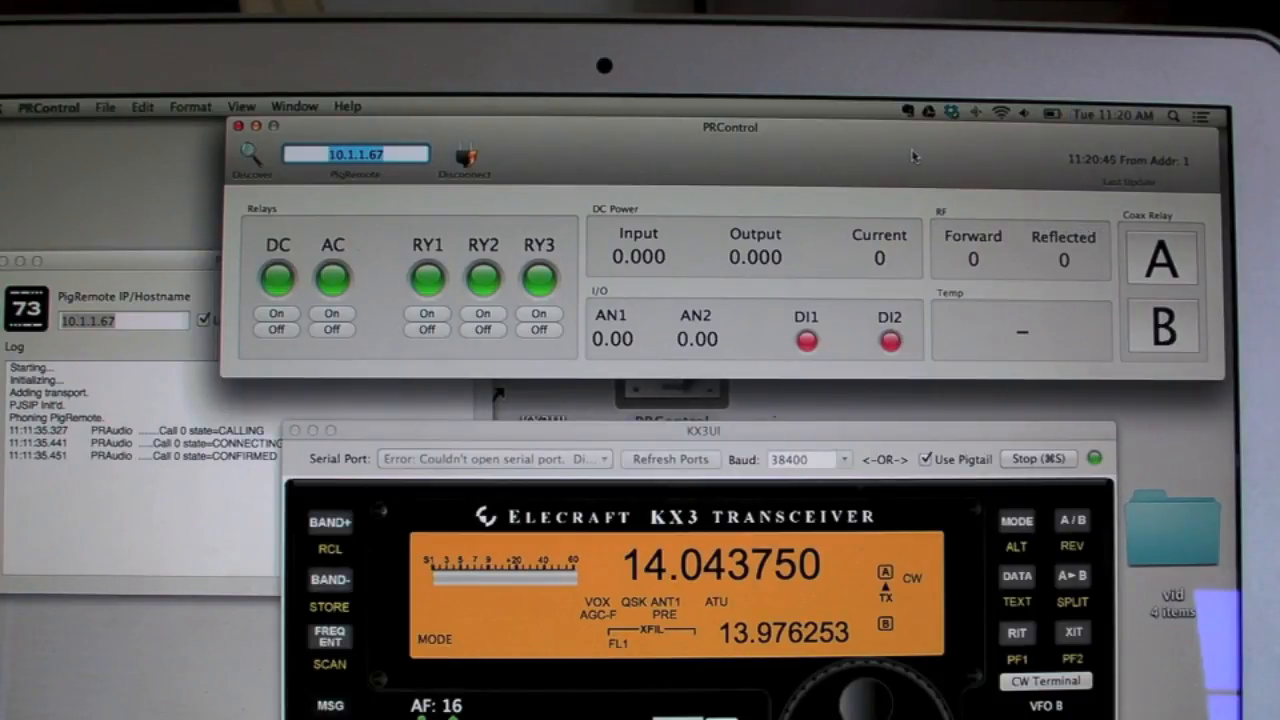
mouse_move(800, 152)
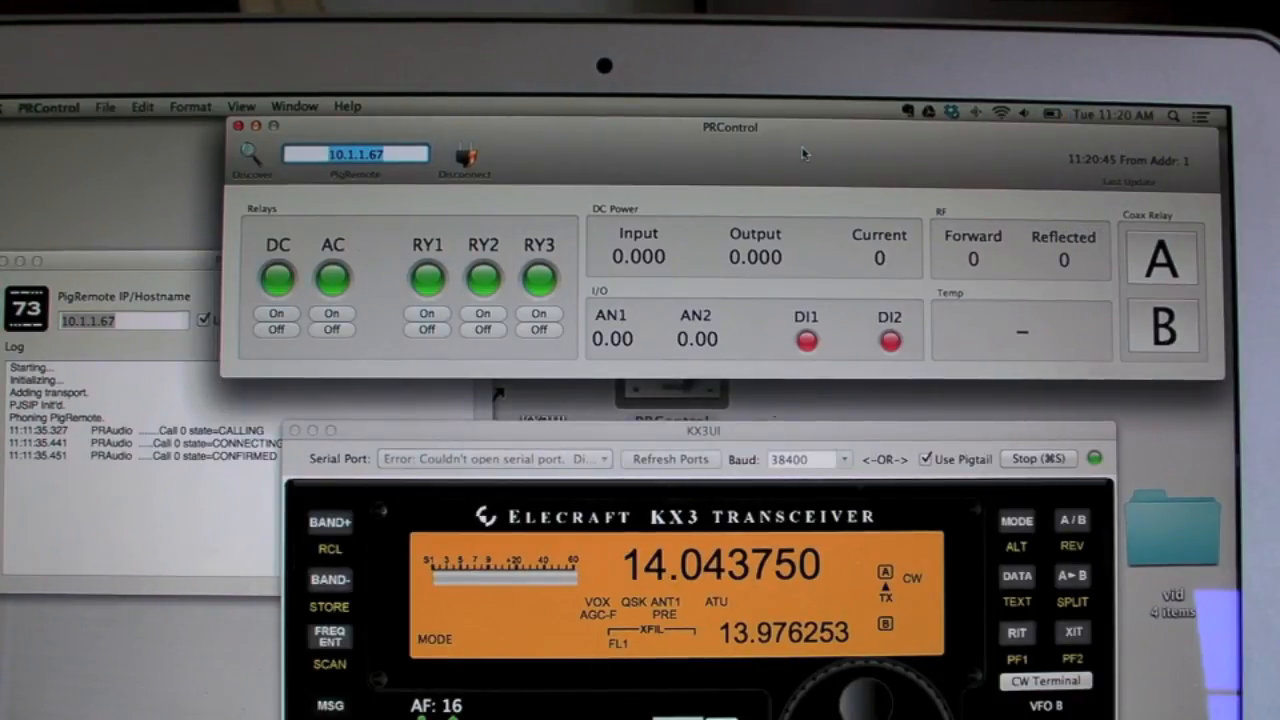